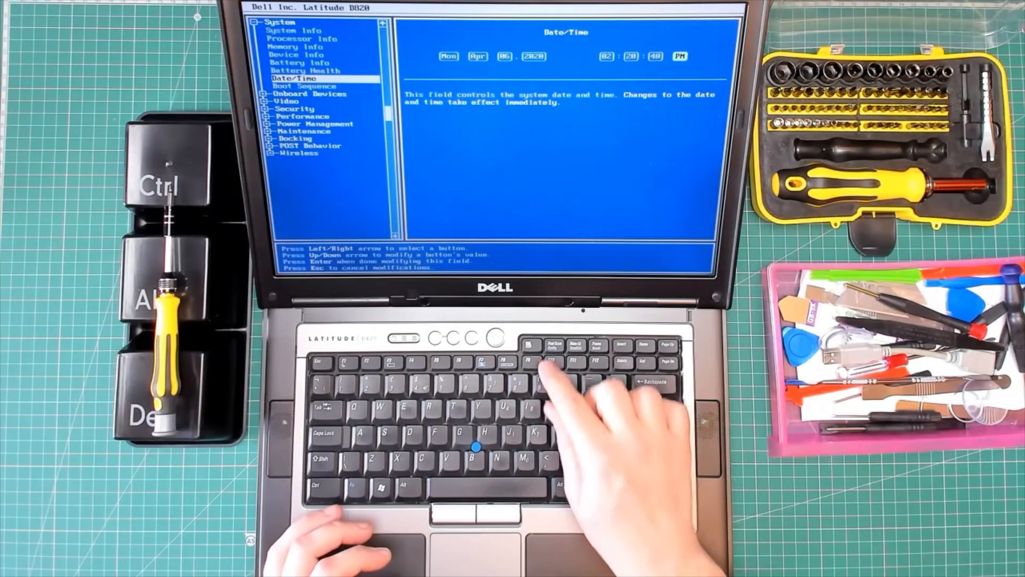
- Commit the Date/Time field as Mon Apr 06, 2020, 02:20 PM
{"action": "key", "text": "enter"}
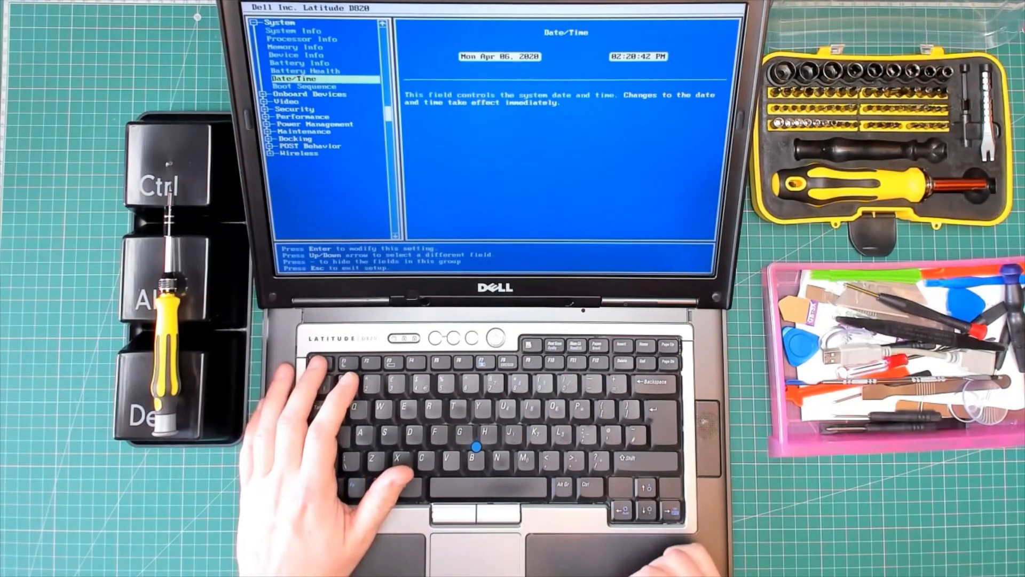